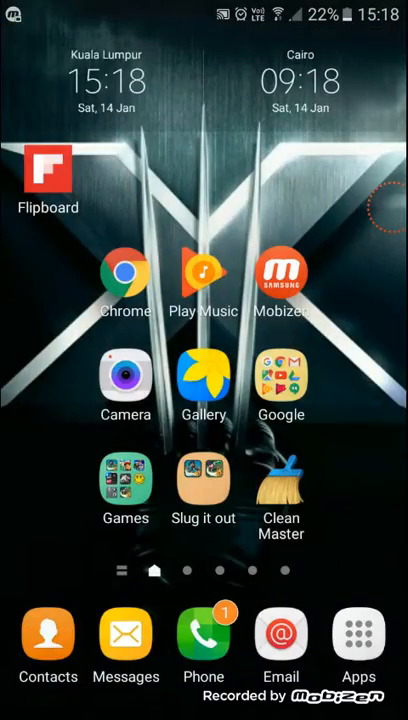
# Install Nova Launcher from its Google Play Store listing
pyautogui.click(280, 380)
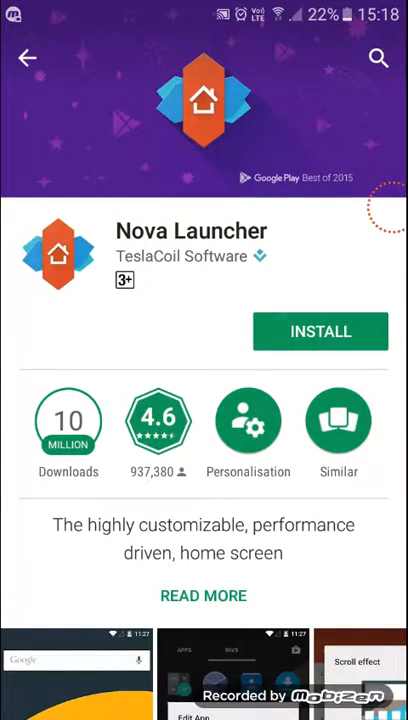
pyautogui.click(320, 332)
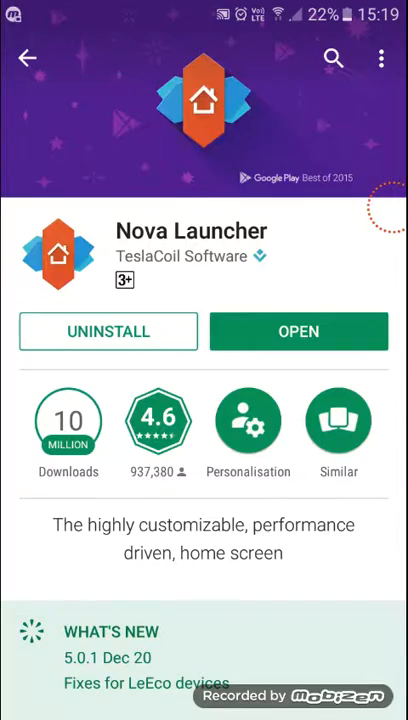
# Launch Nova Launcher and complete its first-run preset screens to reach the app drawer
pyautogui.click(298, 332)
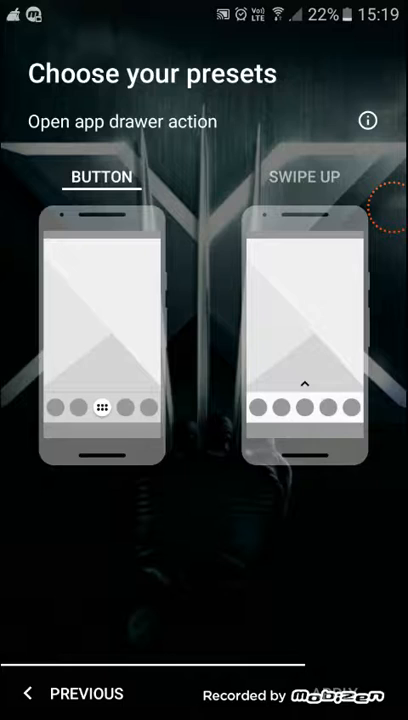
pyautogui.click(304, 176)
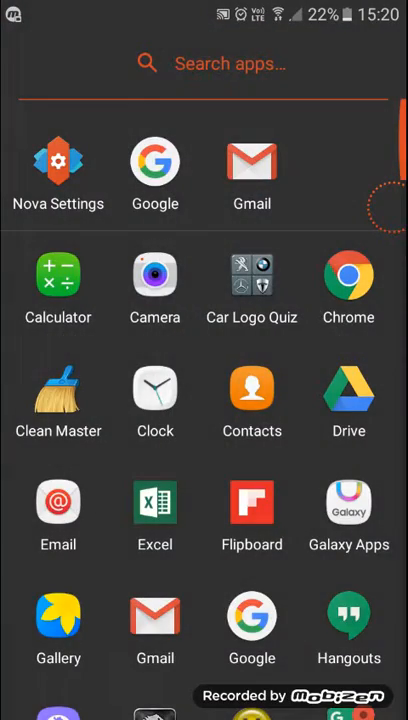
# Choose Nova Launcher in the Select launcher sheet and return to its app drawer
pyautogui.click(58, 160)
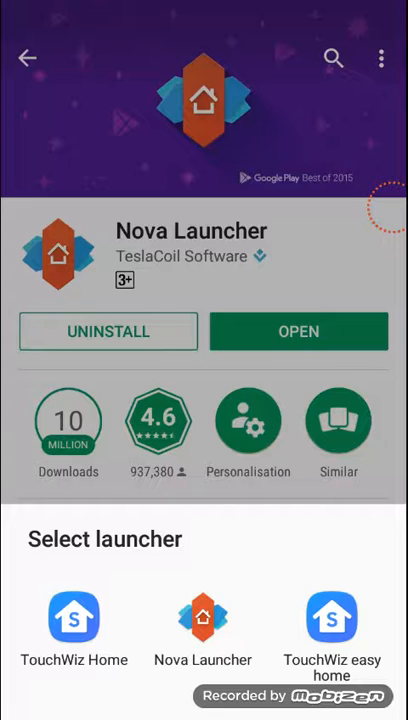
pyautogui.click(204, 616)
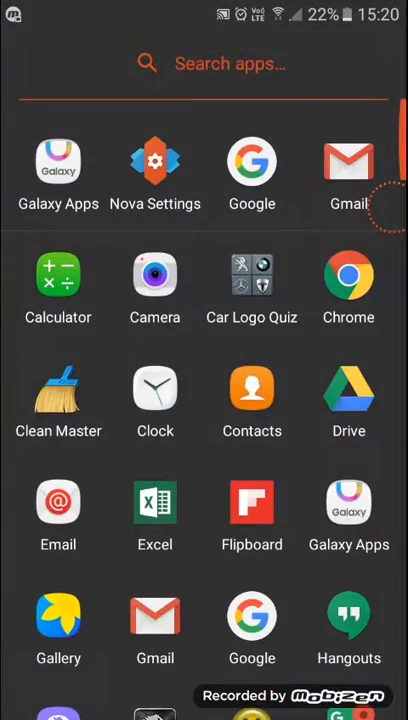
pyautogui.scroll(-3)
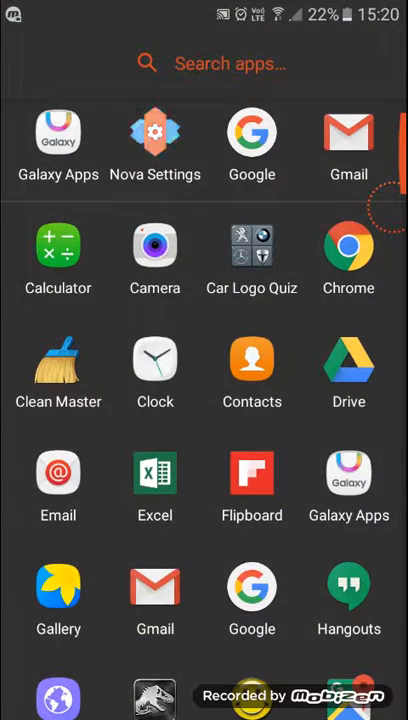
# In Desktop > Icon layout, try the label size slider and keep the Normal font
pyautogui.click(156, 130)
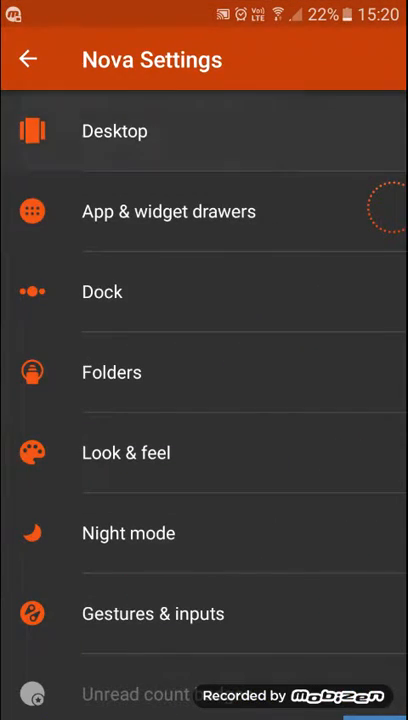
pyautogui.click(114, 132)
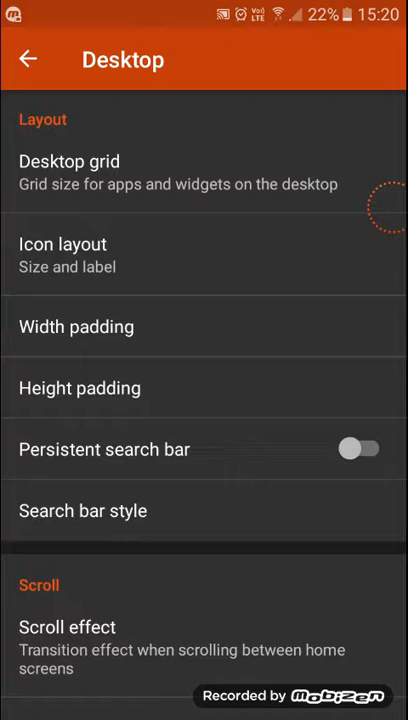
pyautogui.click(62, 254)
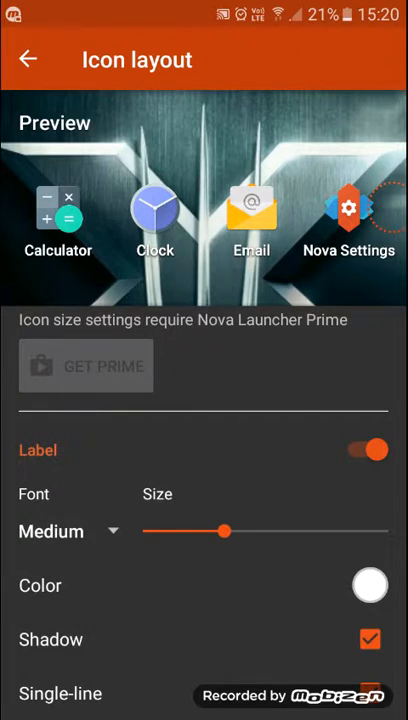
pyautogui.moveTo(224, 532); pyautogui.dragTo(306, 532)
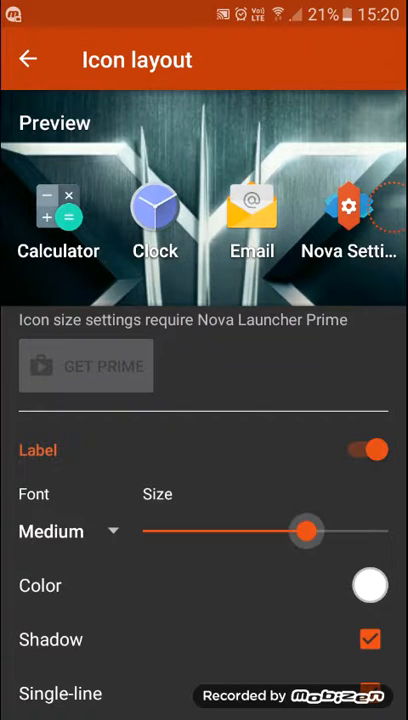
pyautogui.moveTo(304, 532); pyautogui.dragTo(224, 532)
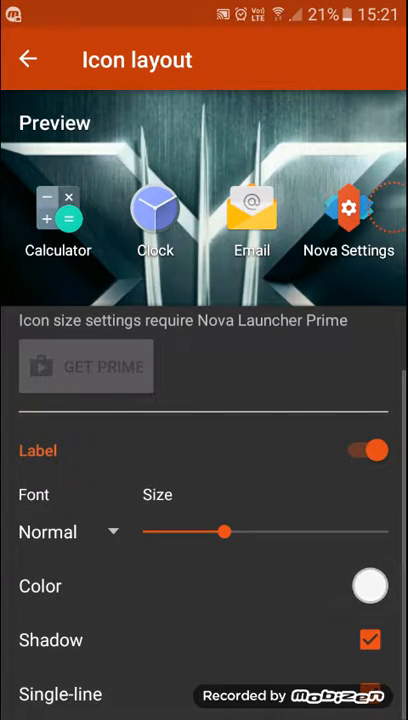
# Set the desktop icon label colour to yellow after trying red and pink
pyautogui.click(370, 584)
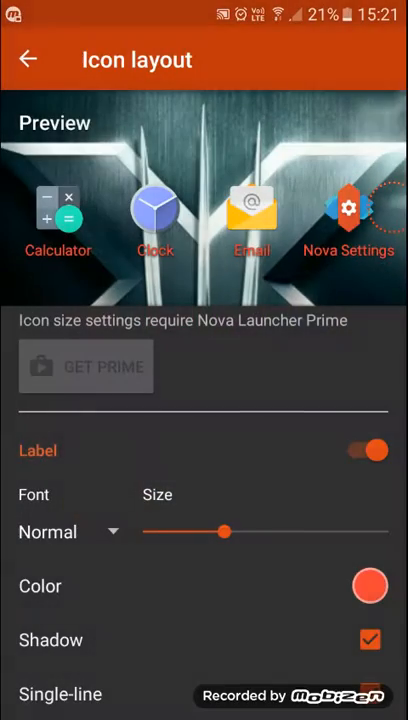
pyautogui.click(362, 586)
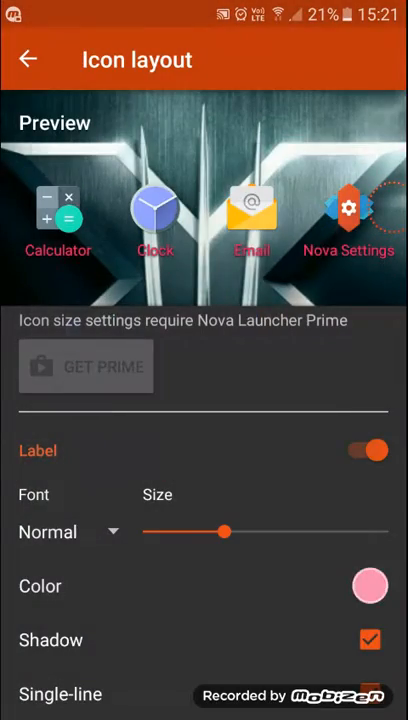
pyautogui.click(370, 586)
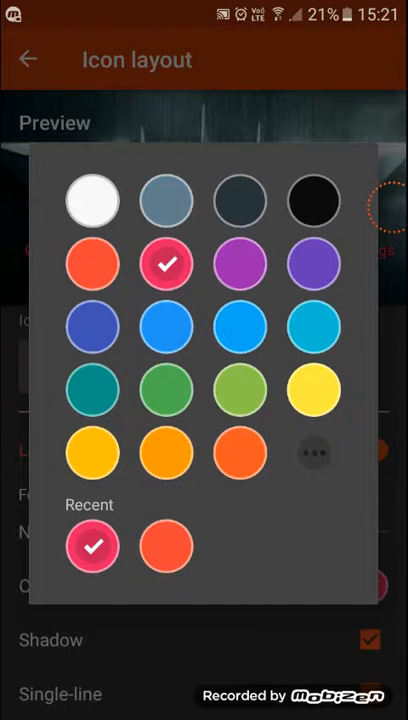
pyautogui.click(312, 388)
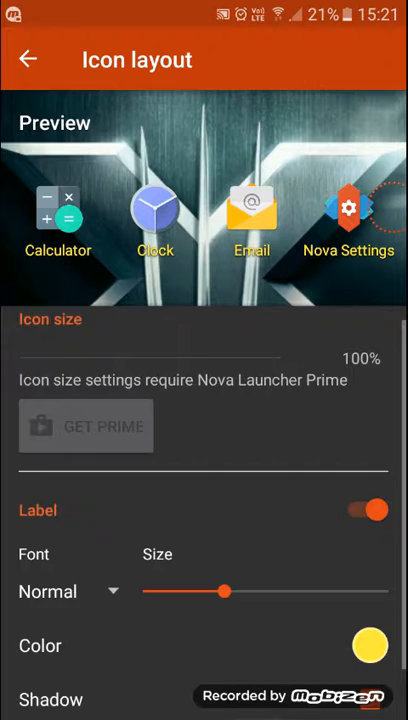
pyautogui.scroll(-3)
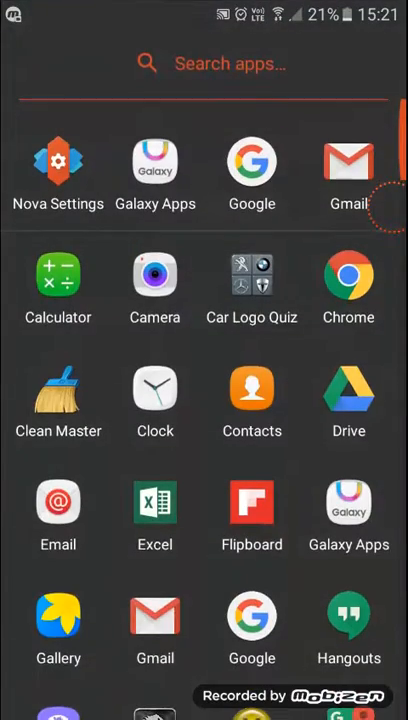
# Set the folder transition animation to Circle in Folders settings
pyautogui.click(60, 160)
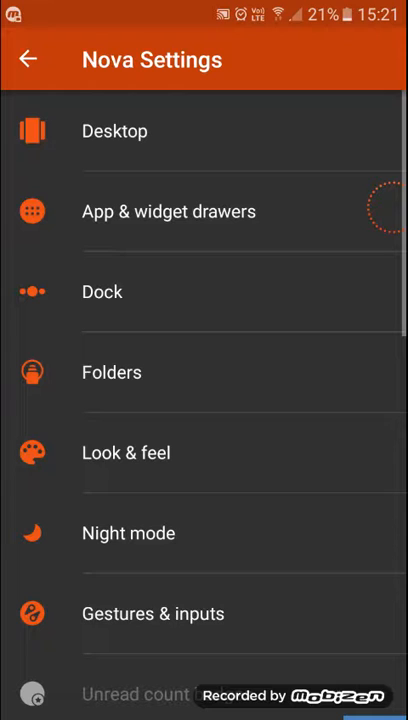
pyautogui.click(110, 372)
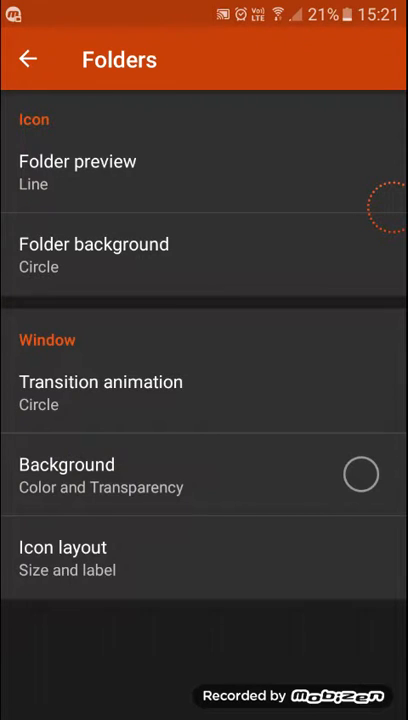
pyautogui.click(100, 380)
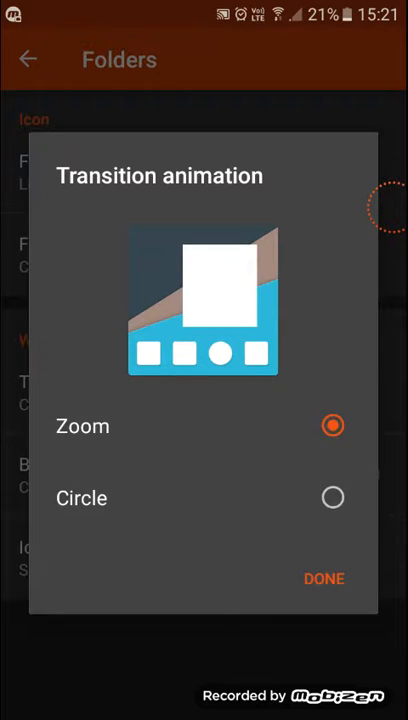
pyautogui.click(332, 498)
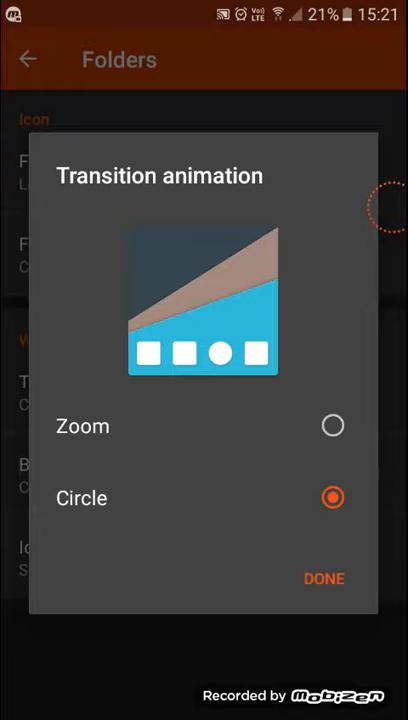
pyautogui.click(324, 578)
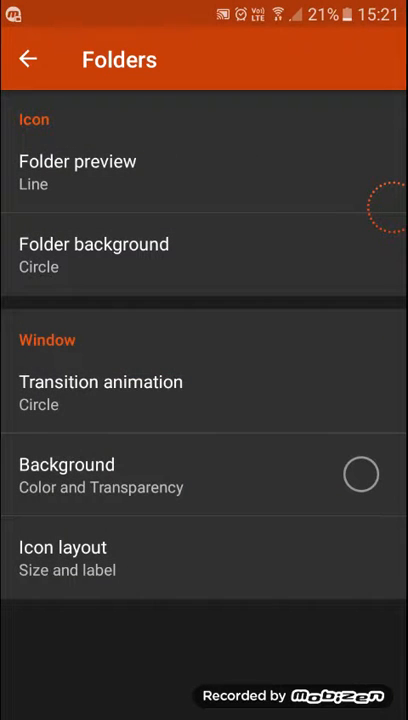
# Make folder icon labels yellow and return to the main settings list
pyautogui.click(64, 558)
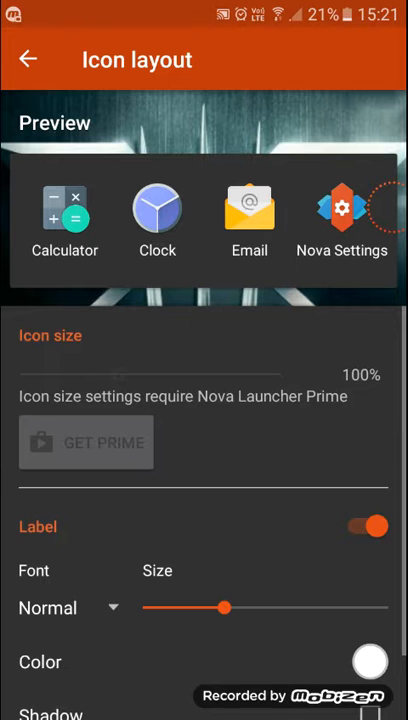
pyautogui.scroll(-3)
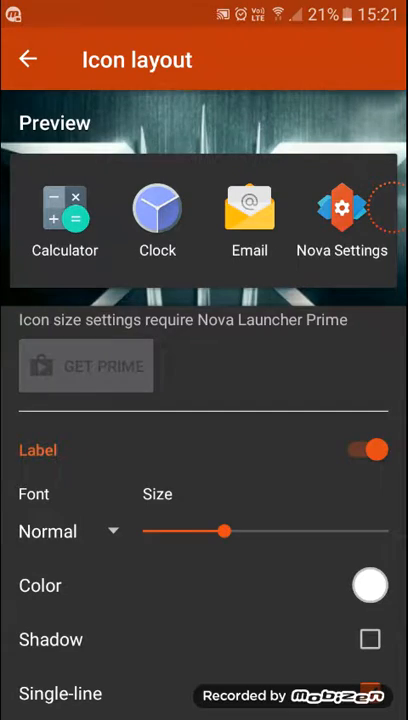
pyautogui.click(368, 584)
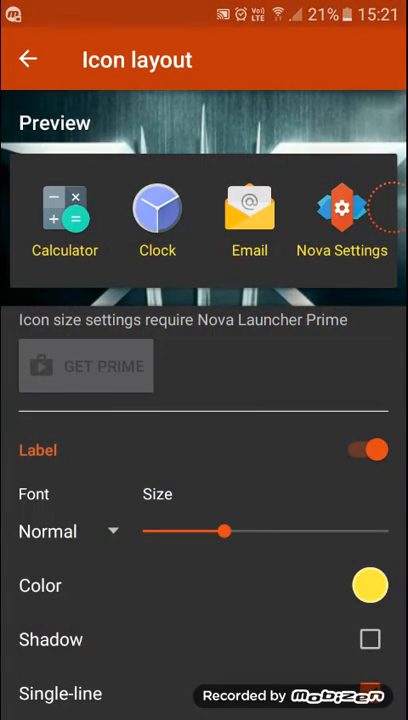
pyautogui.click(26, 56)
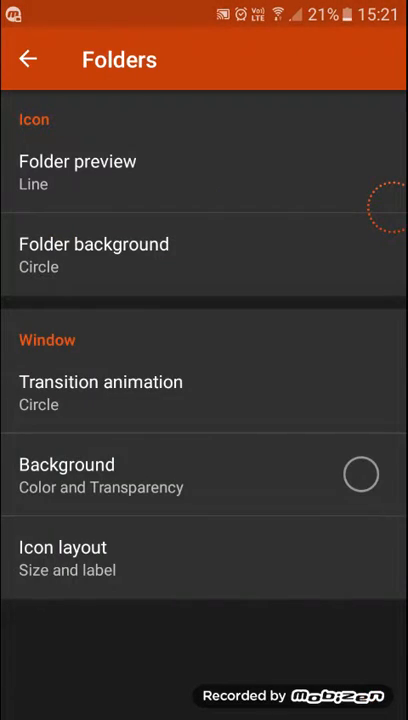
pyautogui.click(28, 56)
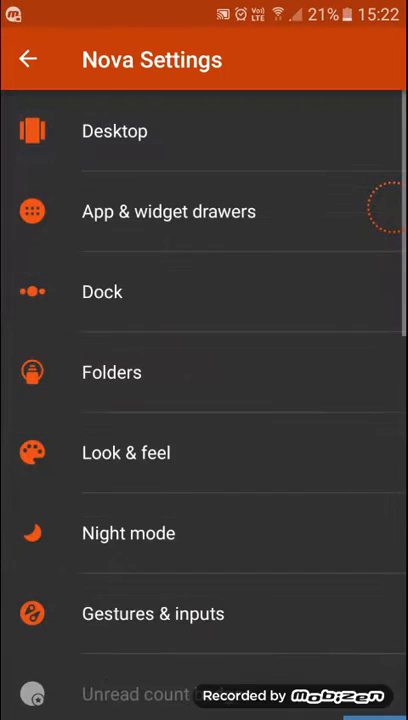
# Set the Desktop scroll effect to Cube
pyautogui.scroll(-3)
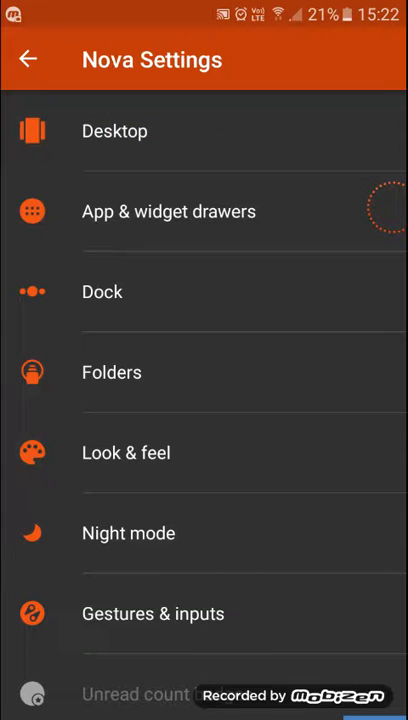
pyautogui.click(114, 132)
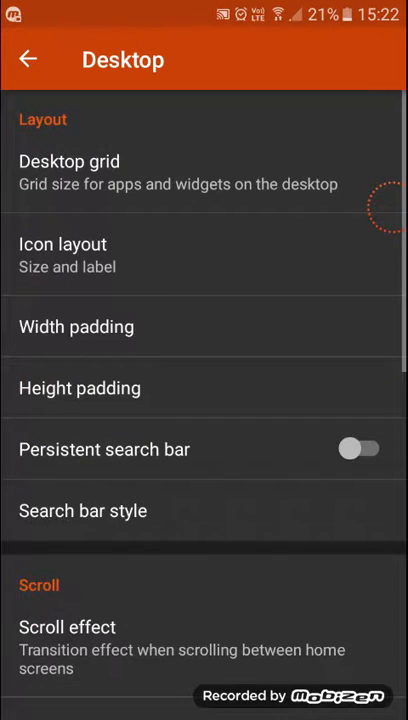
pyautogui.scroll(-3)
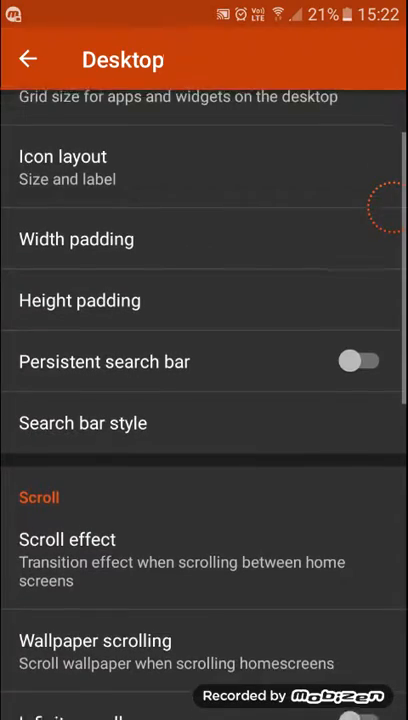
pyautogui.scroll(-3)
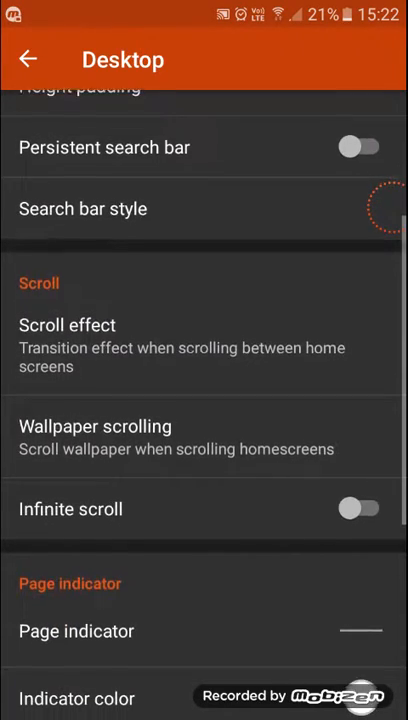
pyautogui.click(68, 324)
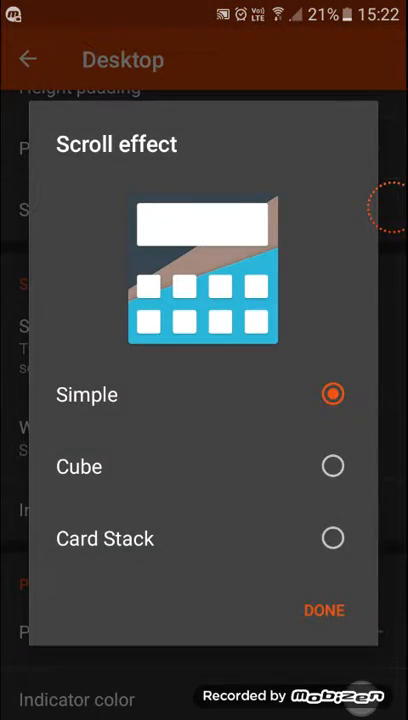
pyautogui.click(332, 468)
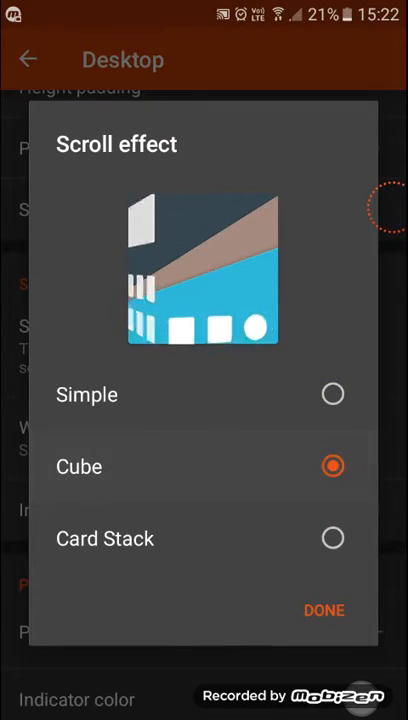
pyautogui.click(324, 608)
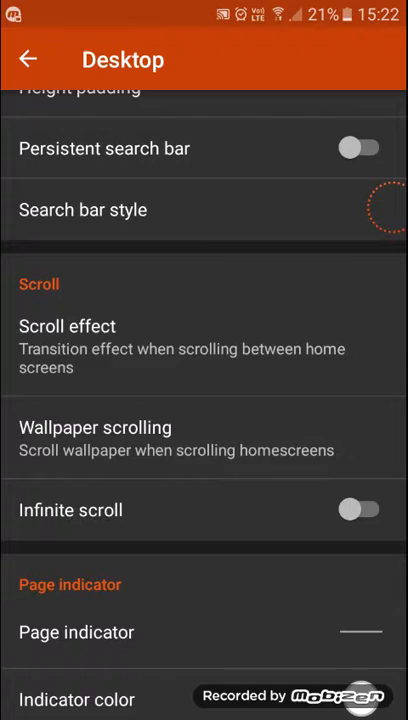
# Recheck the Cube scroll effect choice and return to the main settings list
pyautogui.click(68, 326)
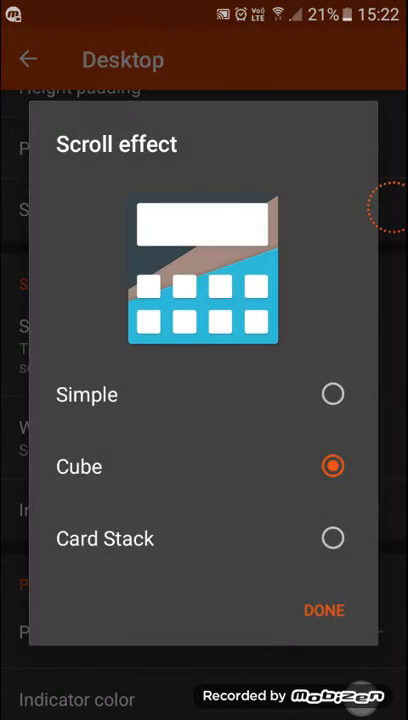
pyautogui.click(324, 608)
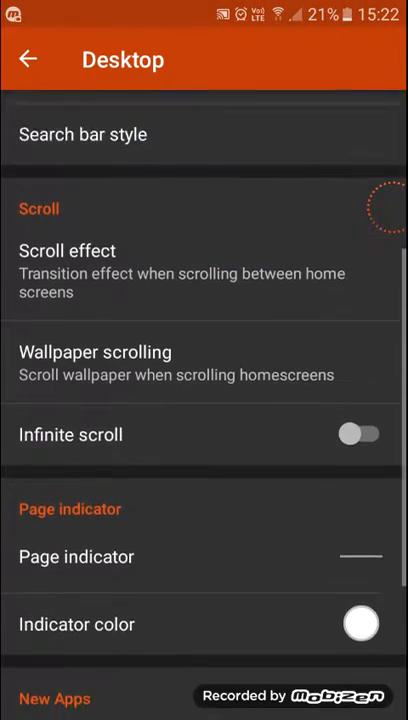
pyautogui.scroll(-3)
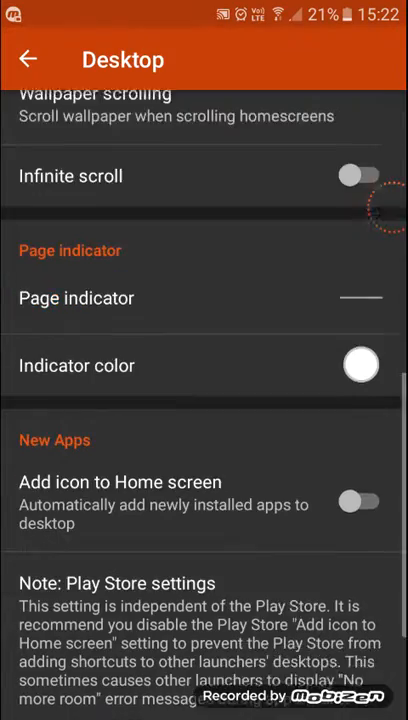
pyautogui.scroll(-3)
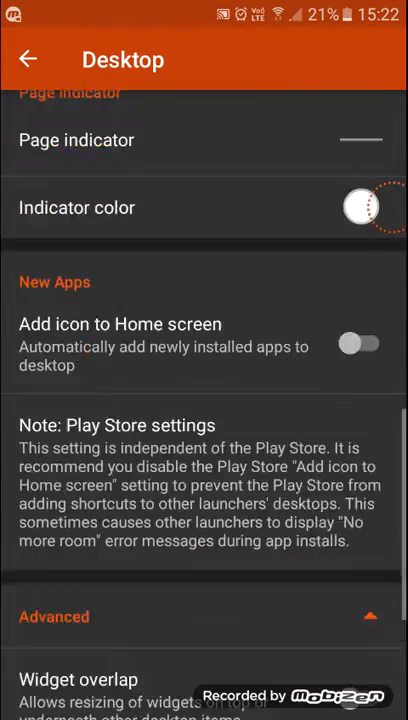
pyautogui.click(30, 56)
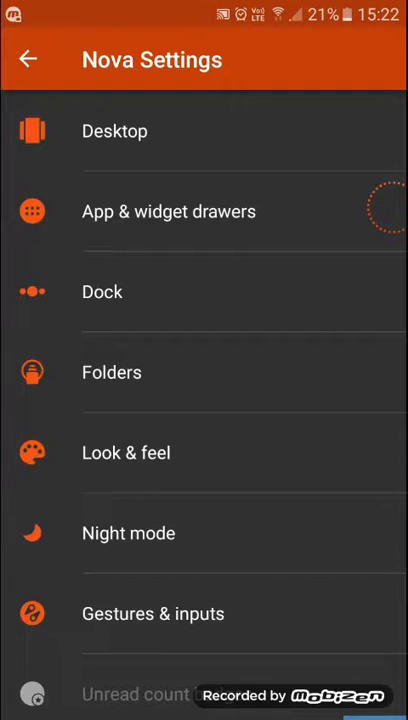
# In Look & feel, apply the Marshmallow icon pack and enable Auto-rotate orientation
pyautogui.click(126, 452)
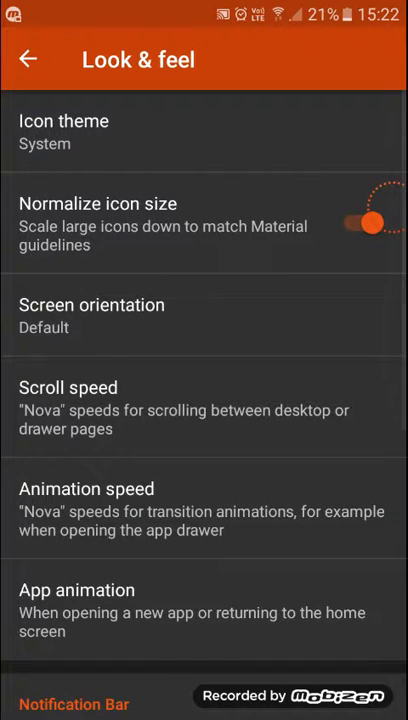
pyautogui.click(64, 132)
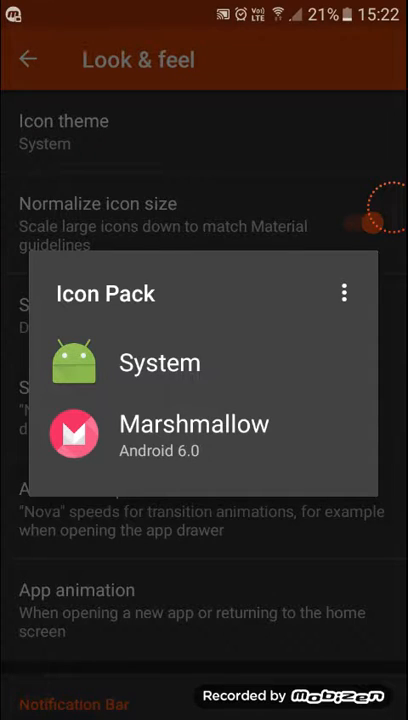
pyautogui.click(194, 424)
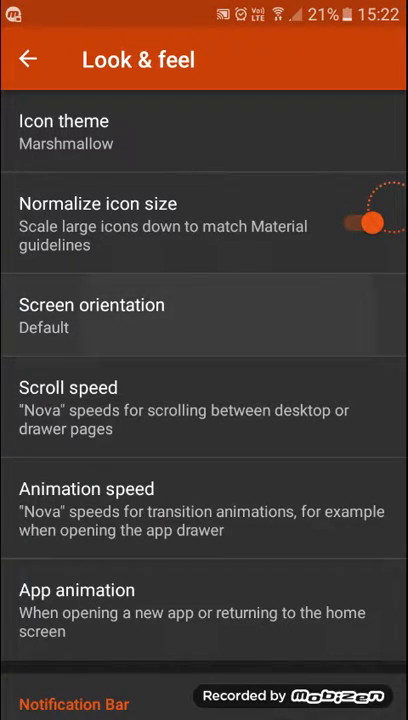
pyautogui.click(92, 304)
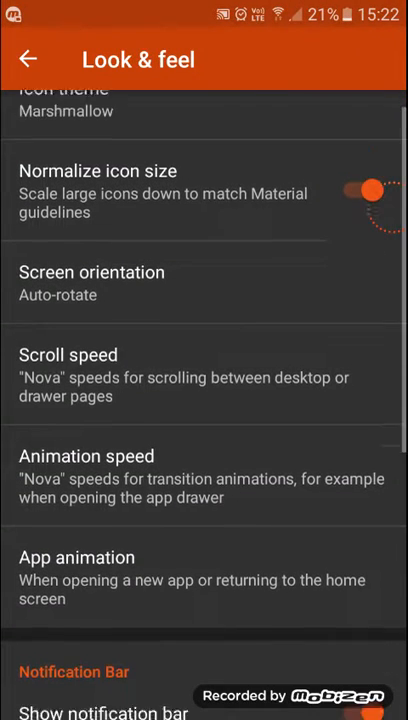
# Set scroll speed to Fast and return to the home screen
pyautogui.scroll(-3)
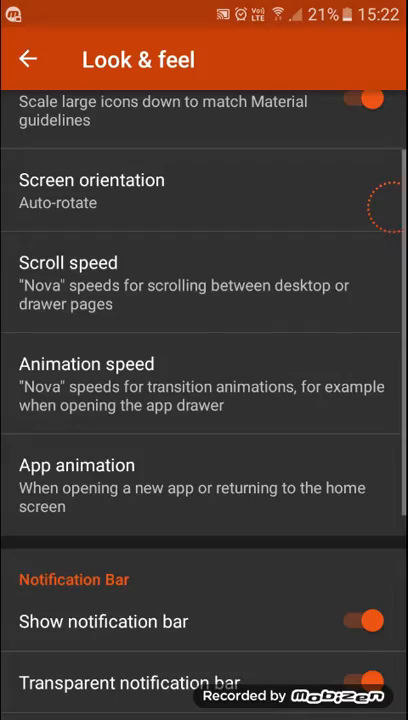
pyautogui.click(68, 284)
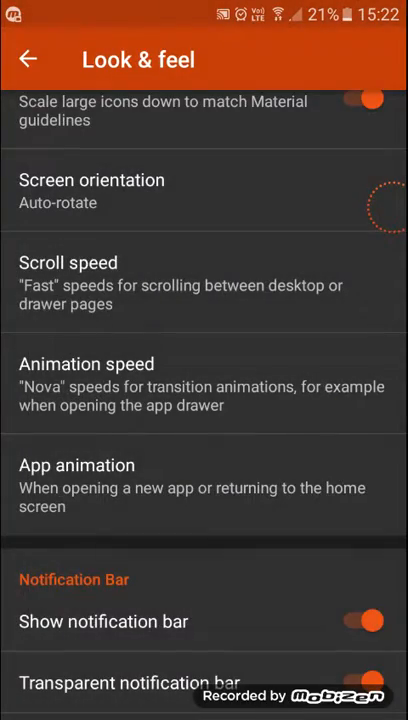
pyautogui.scroll(-3)
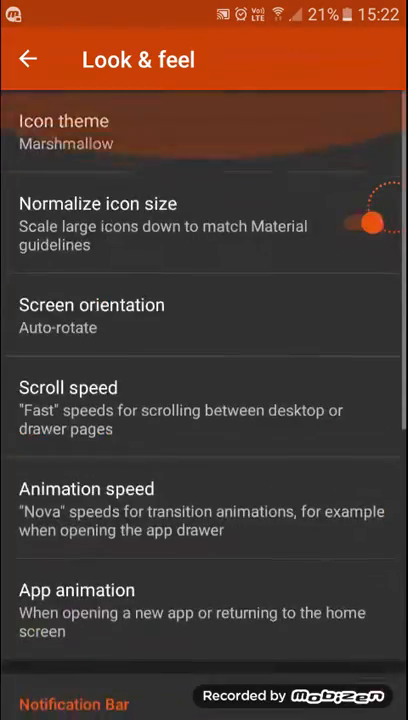
pyautogui.scroll(-3)
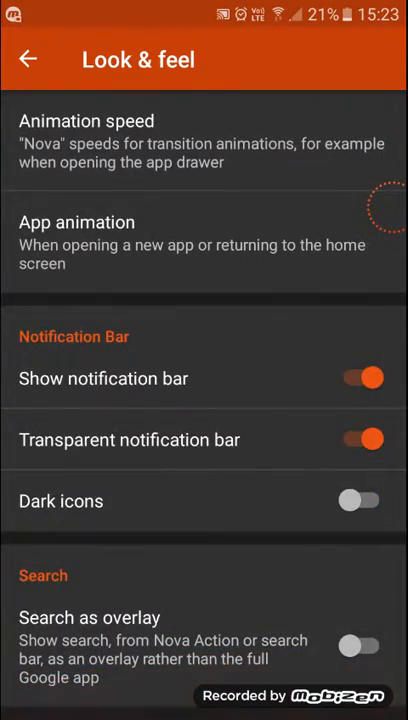
pyautogui.click(32, 56)
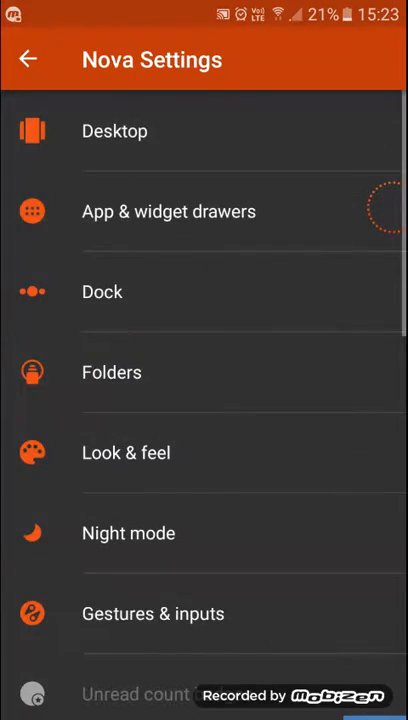
pyautogui.click(32, 58)
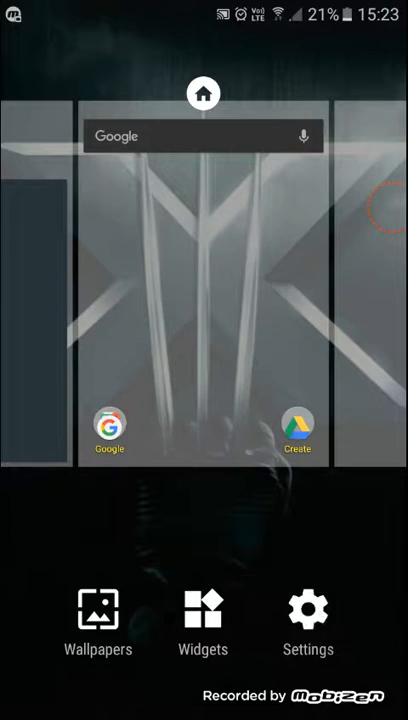
# In Gestures & inputs, set the Home button action to App drawer
pyautogui.click(308, 612)
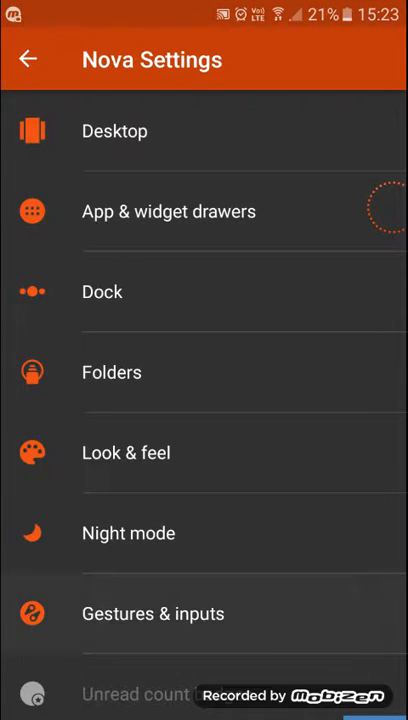
pyautogui.click(152, 616)
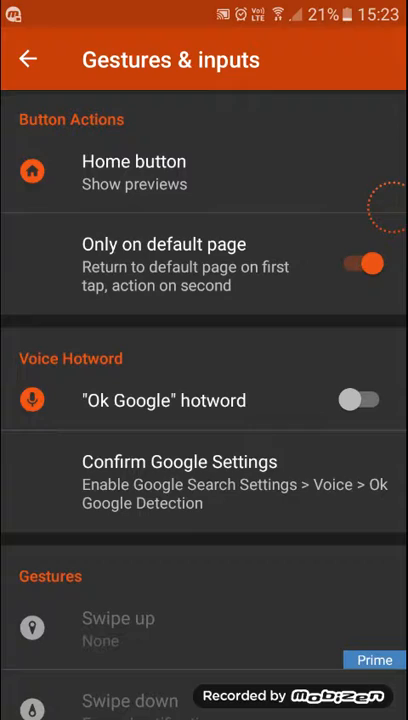
pyautogui.click(134, 160)
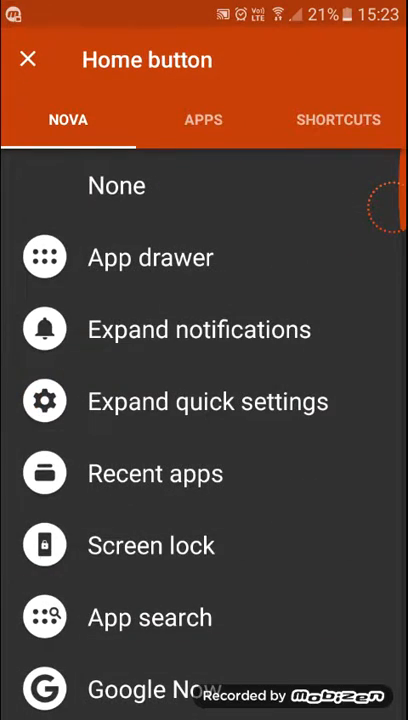
pyautogui.click(150, 256)
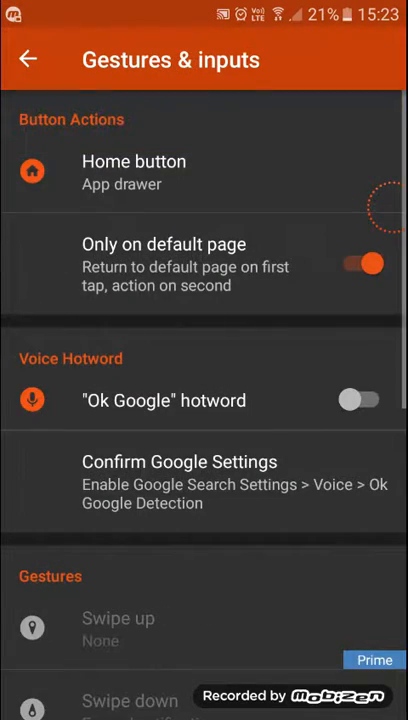
# Review the other home button actions, keep App drawer and leave the gestures settings
pyautogui.click(134, 172)
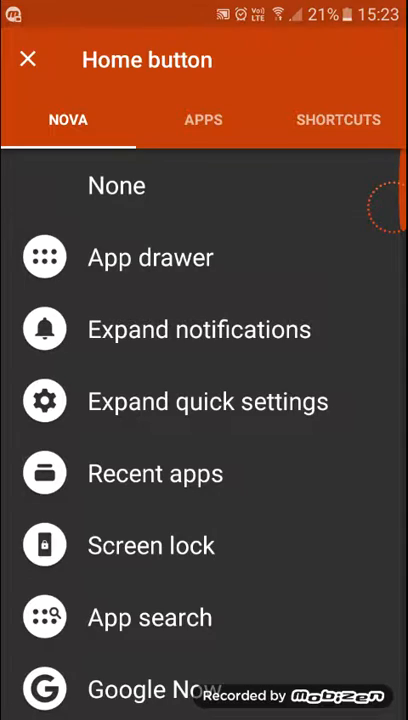
pyautogui.click(204, 120)
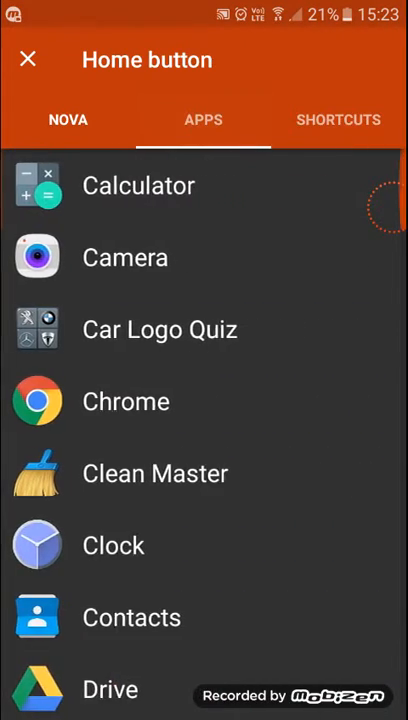
pyautogui.click(28, 60)
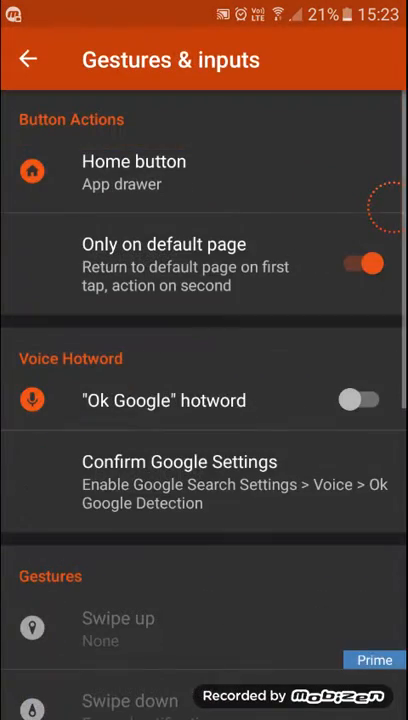
pyautogui.click(34, 56)
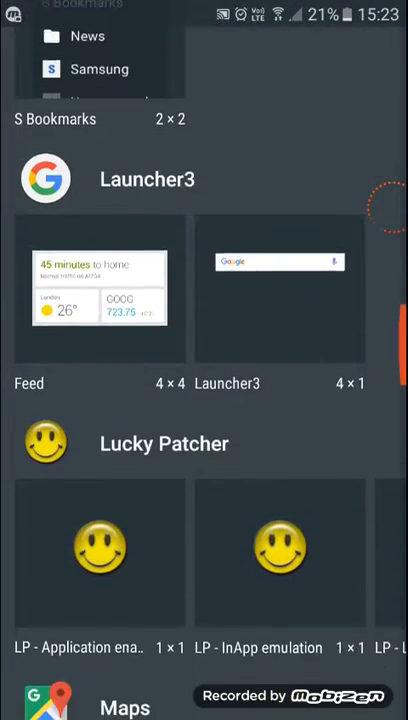
# Add a widget from the Widgets tab to the home screen, allowing its creation
pyautogui.scroll(-3)
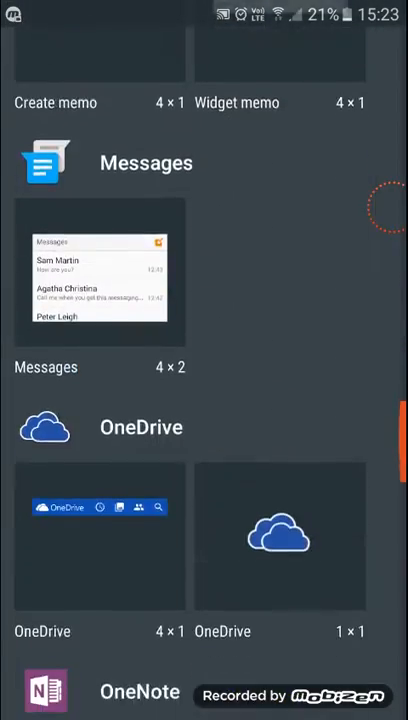
pyautogui.scroll(-3)
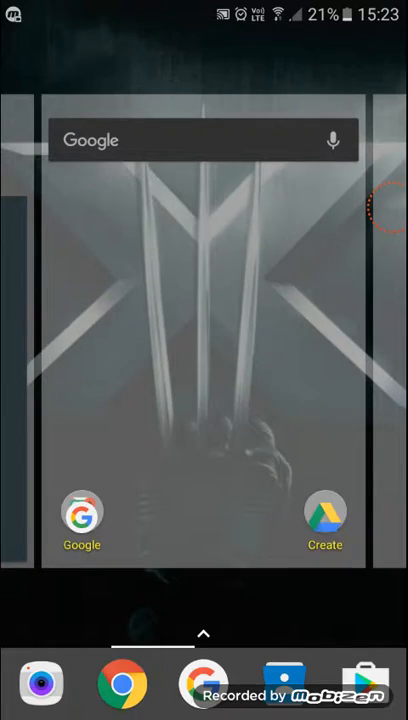
pyautogui.click(324, 512)
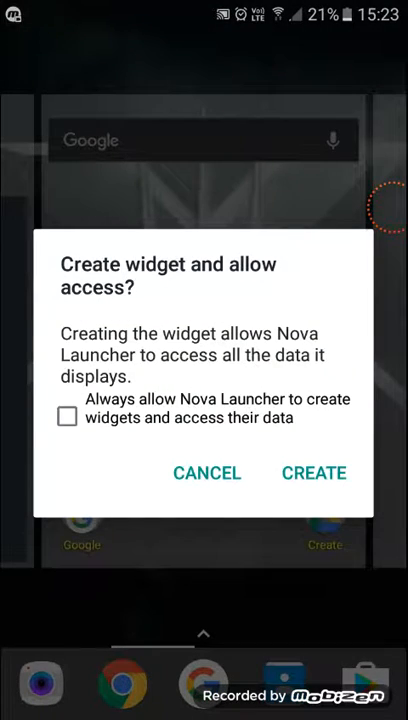
pyautogui.click(312, 472)
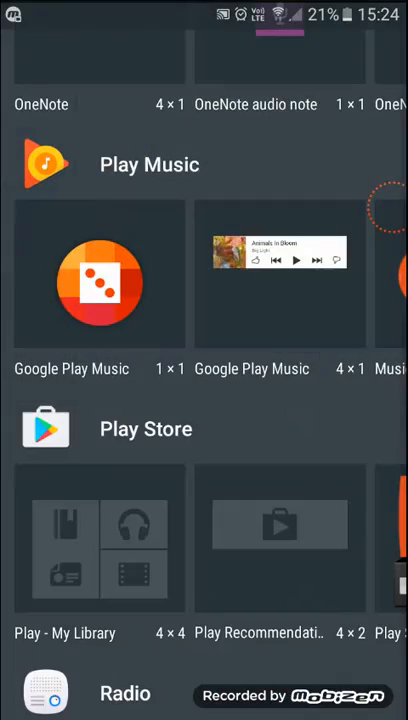
# Browse further through the widgets list to pick another item for the home screen
pyautogui.scroll(-3)
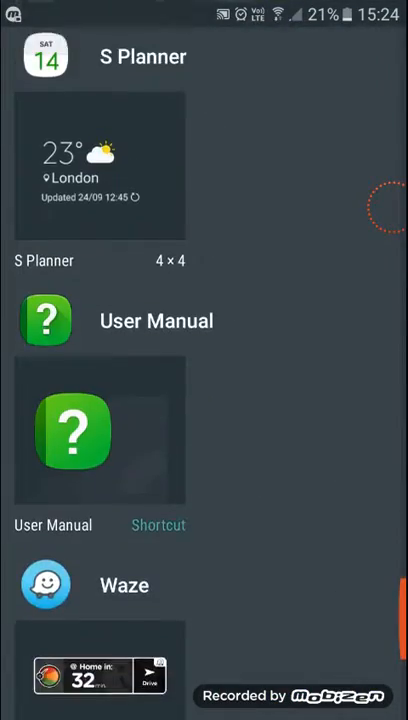
pyautogui.scroll(-3)
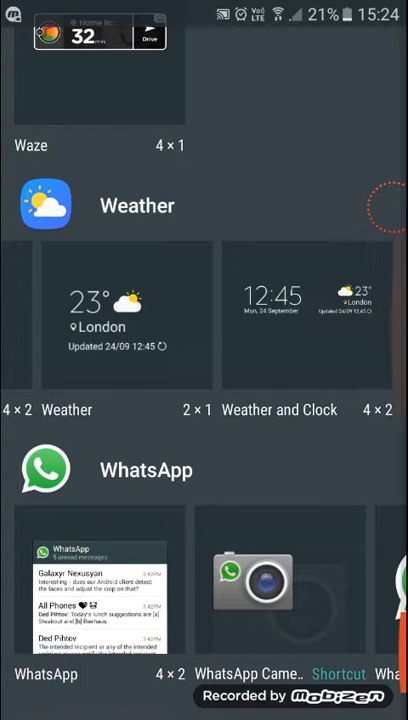
pyautogui.scroll(-3)
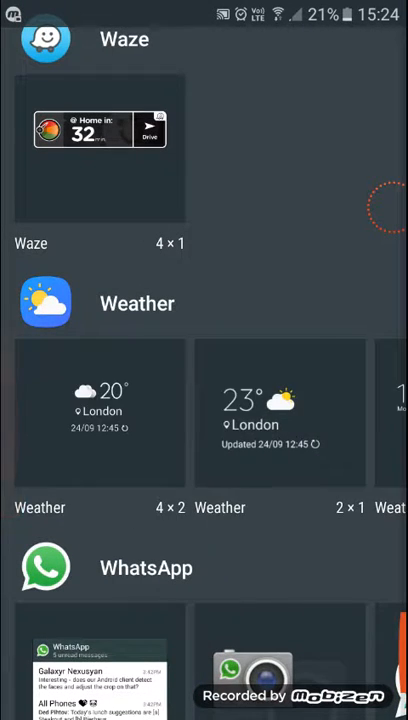
pyautogui.scroll(-3)
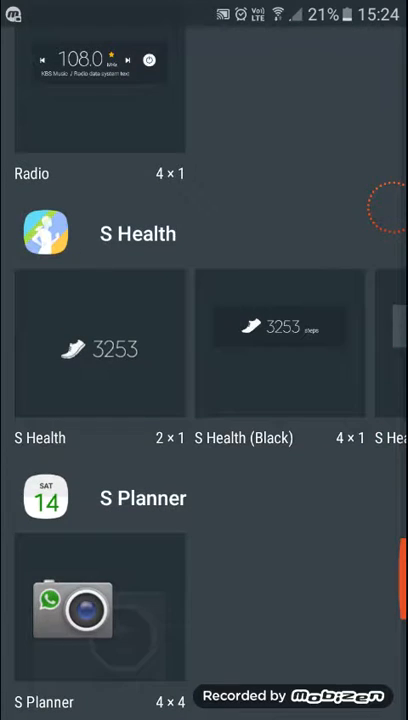
pyautogui.hscroll(-3)
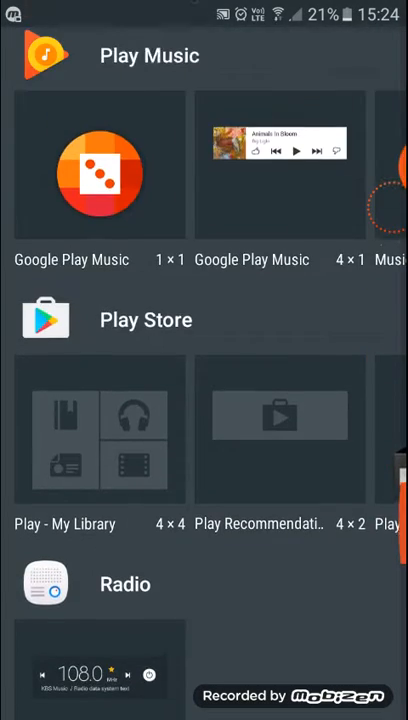
pyautogui.scroll(-3)
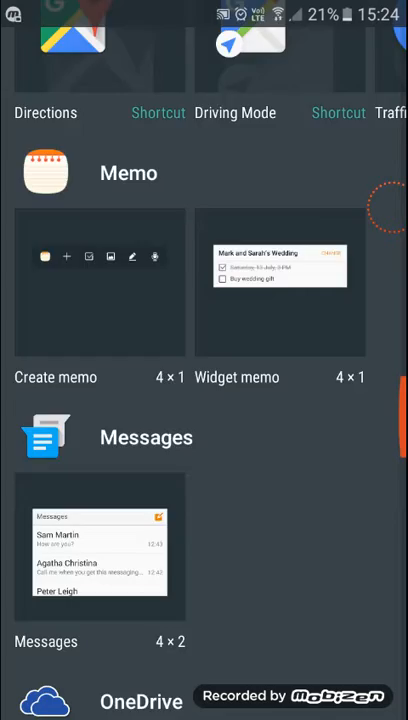
pyautogui.scroll(-3)
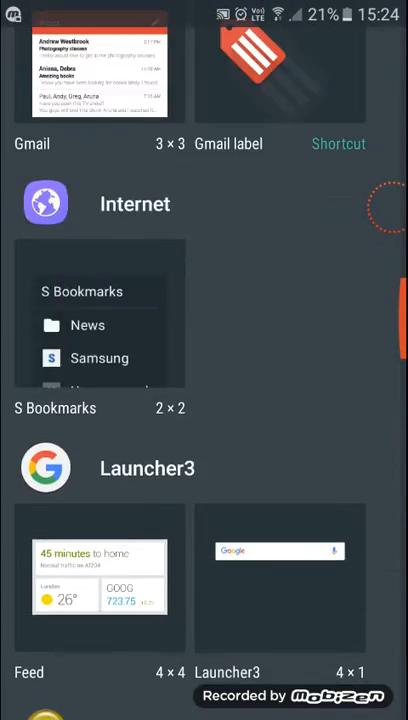
pyautogui.scroll(-3)
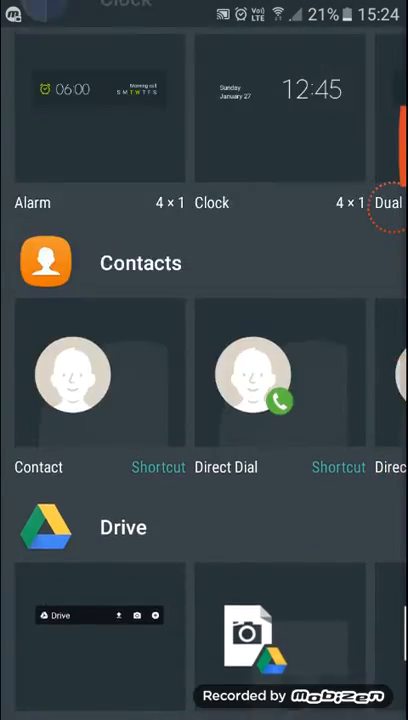
pyautogui.scroll(-3)
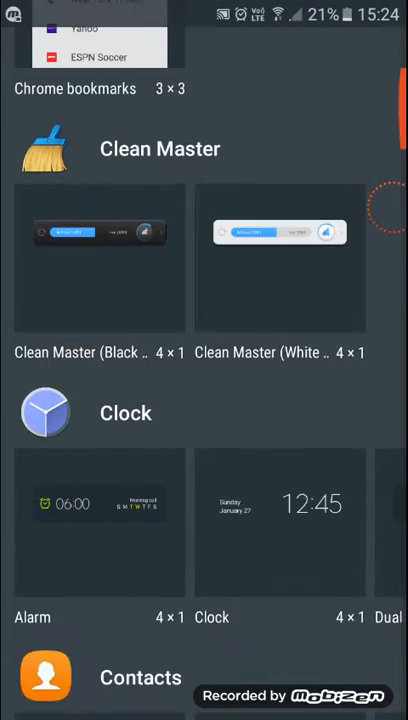
pyautogui.hscroll(-3)
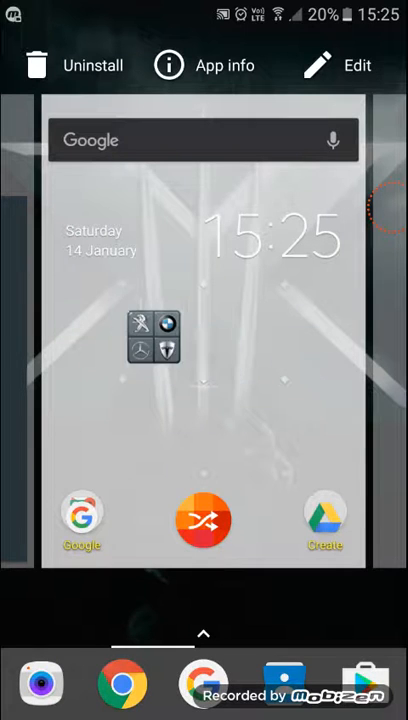
# Move the Car Logo Quiz shortcut on the home screen and start editing it
pyautogui.moveTo(154, 336); pyautogui.dragTo(324, 324)
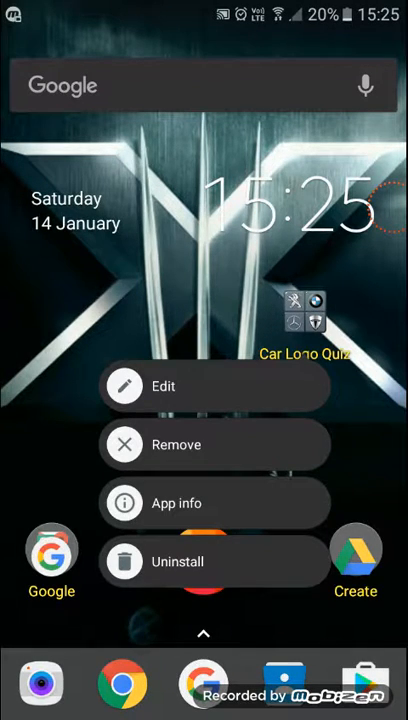
pyautogui.click(164, 386)
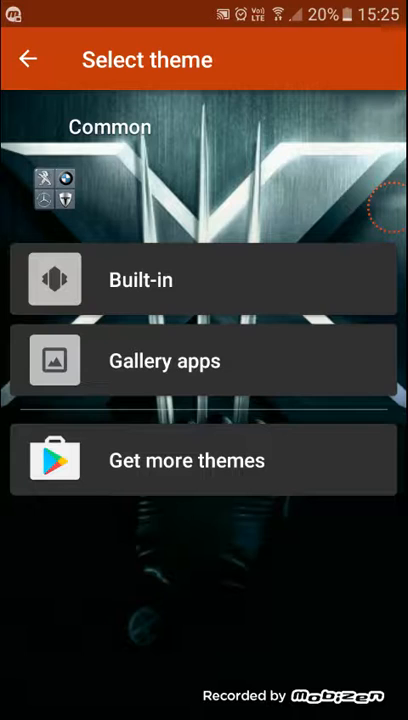
pyautogui.click(204, 360)
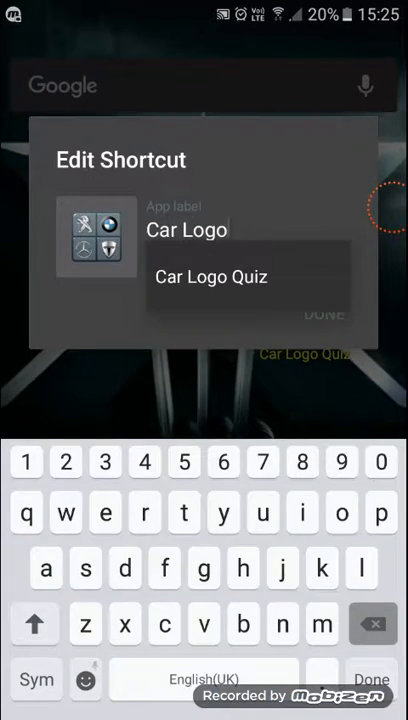
# Clear the shortcut's App label and rename it to 'quiz'
pyautogui.write('ab')
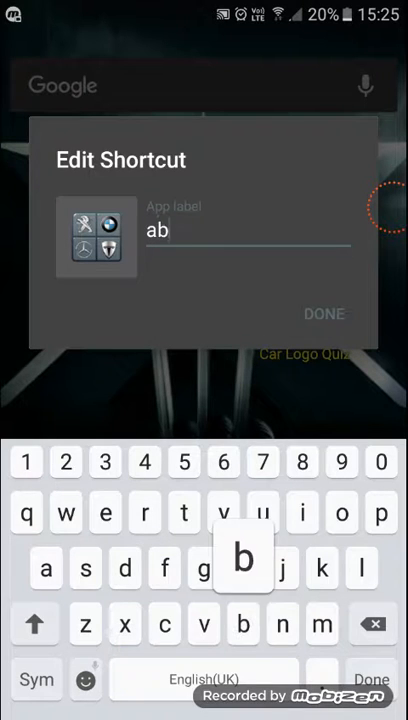
pyautogui.click(372, 624)
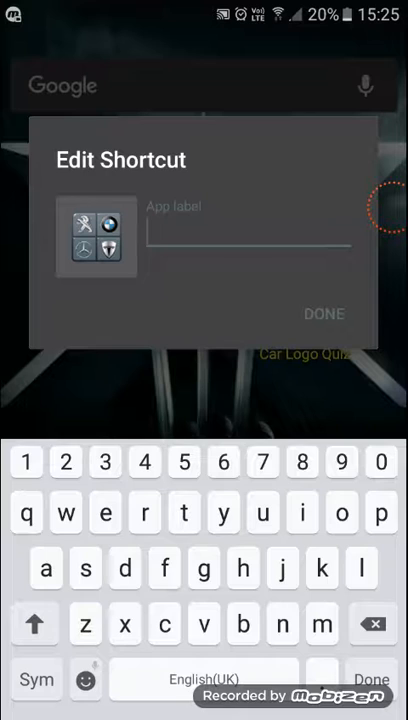
pyautogui.write('quiz')
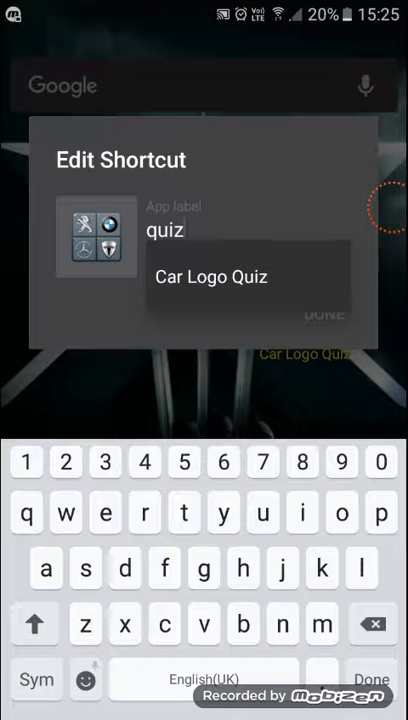
pyautogui.click(372, 676)
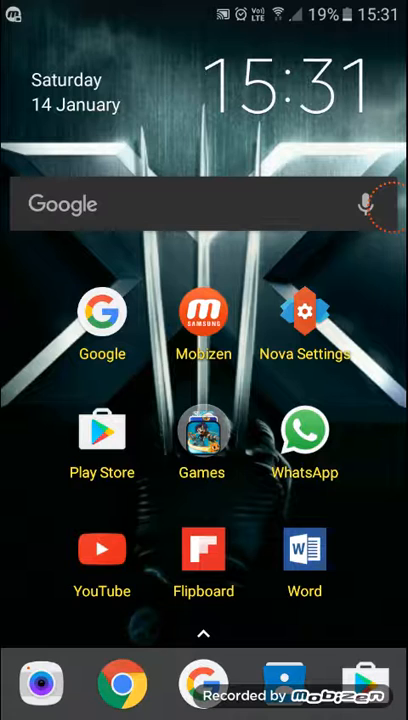
pyautogui.click(304, 312)
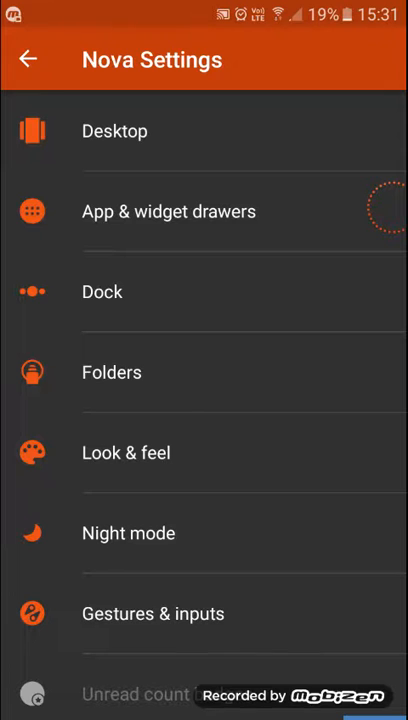
pyautogui.click(126, 452)
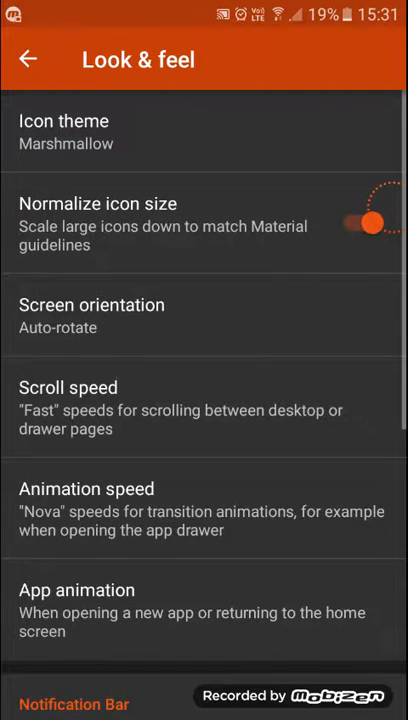
pyautogui.click(34, 56)
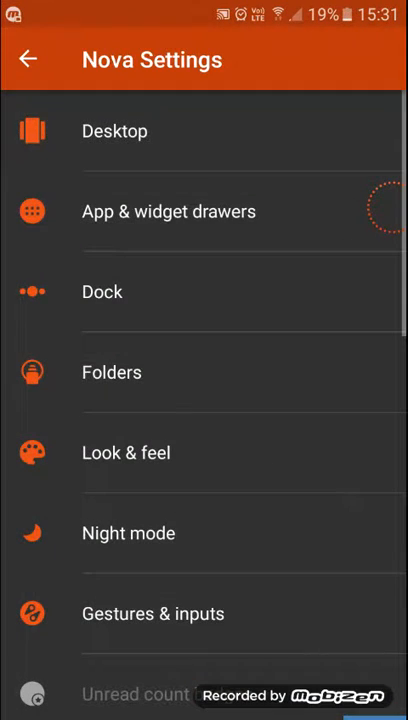
pyautogui.click(168, 212)
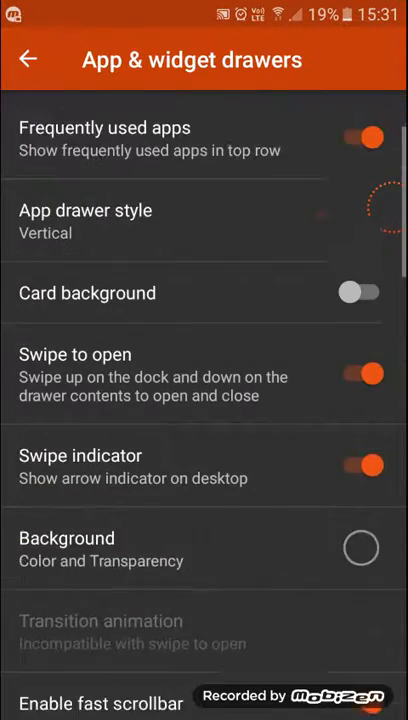
pyautogui.click(360, 548)
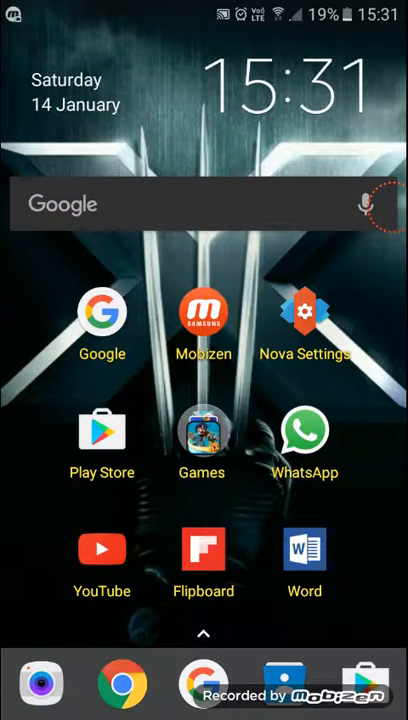
# Review the Gestures & inputs and Folders sections of Nova Settings
pyautogui.click(304, 312)
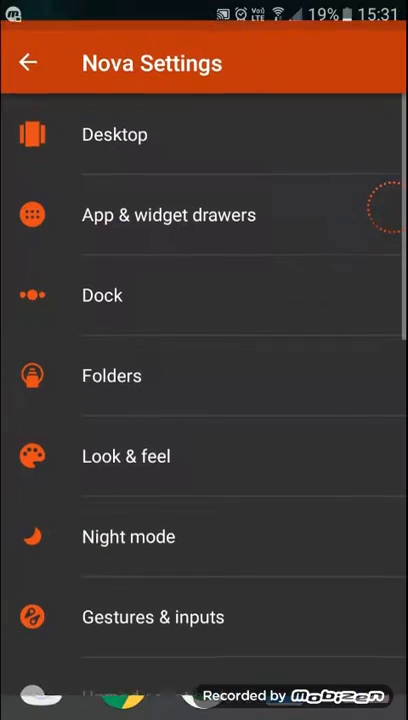
pyautogui.scroll(-3)
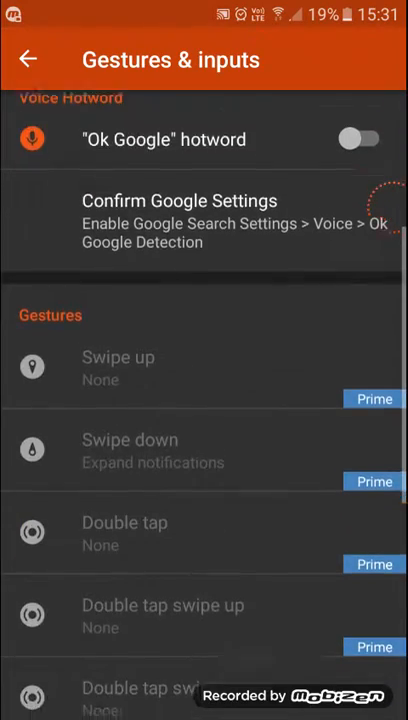
pyautogui.click(30, 56)
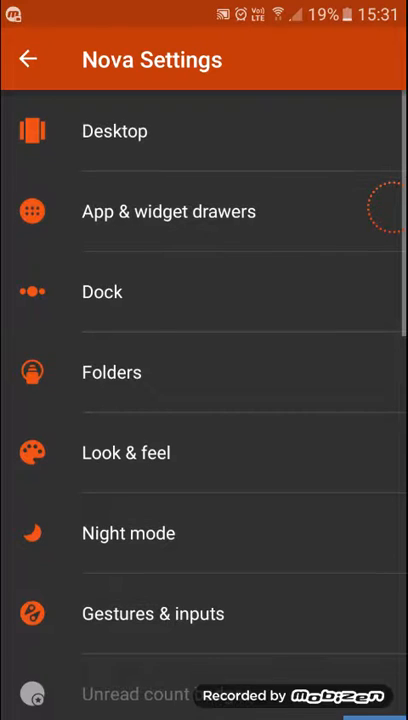
pyautogui.click(112, 372)
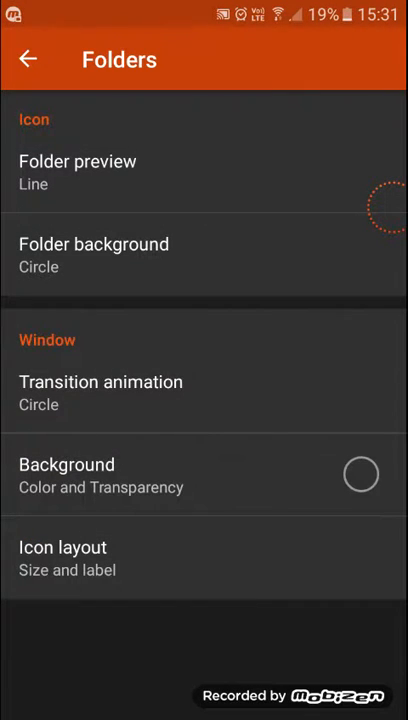
pyautogui.click(100, 392)
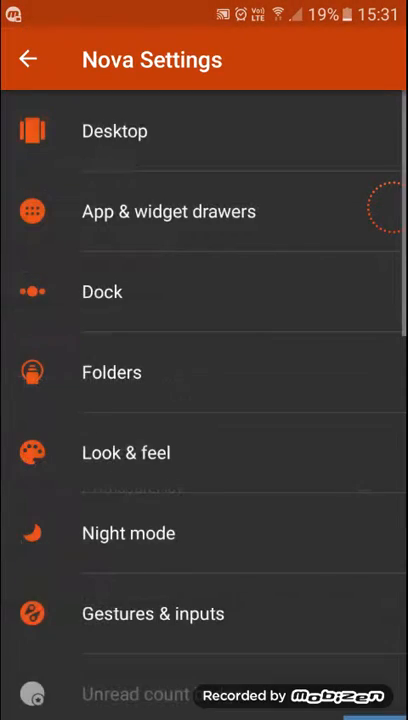
# In Desktop settings, switch the page indicator colour to purple and back to white
pyautogui.click(114, 132)
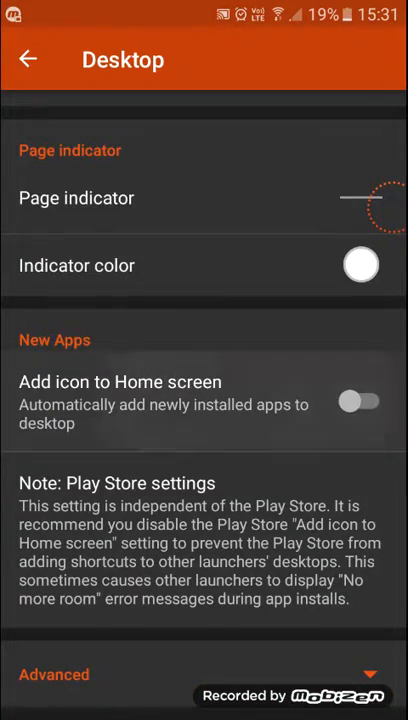
pyautogui.click(360, 264)
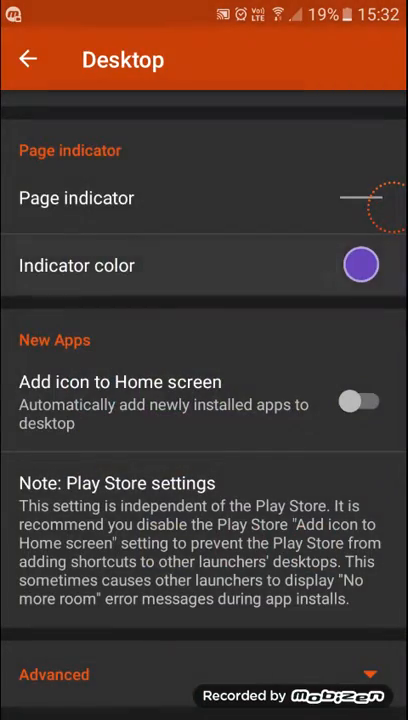
pyautogui.click(360, 264)
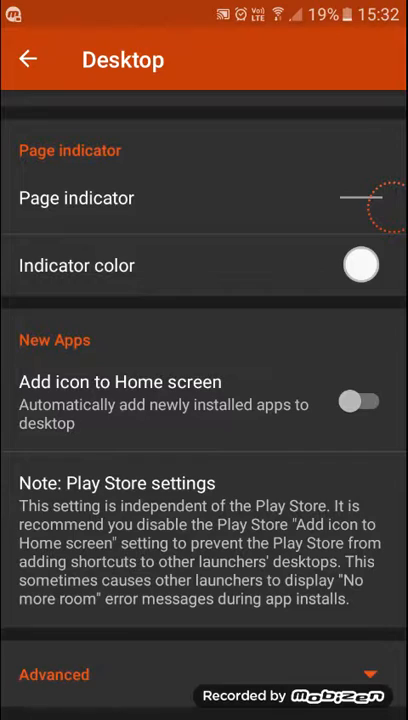